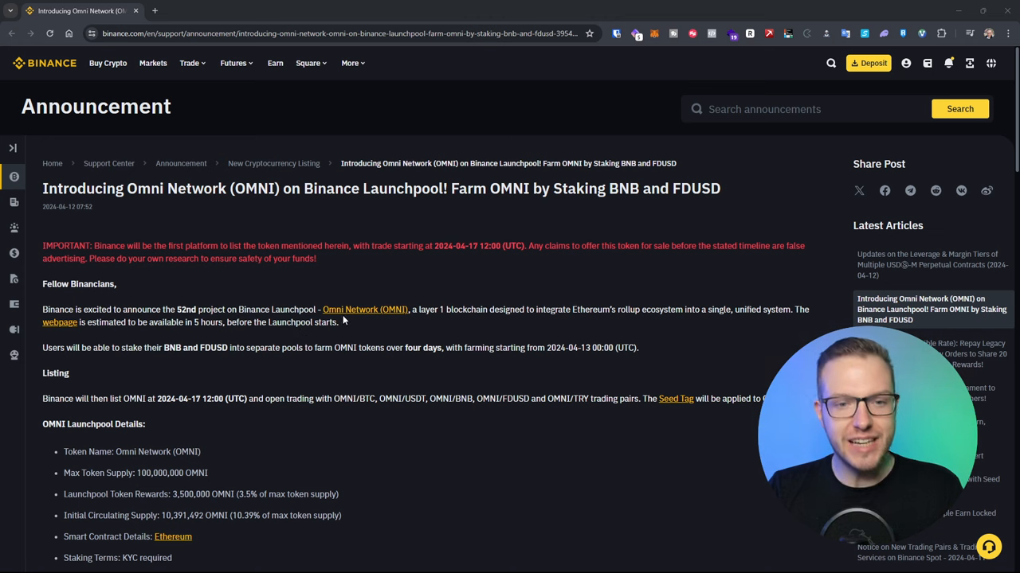
{"action": "mouse_move", "coordinate": [407, 318]}
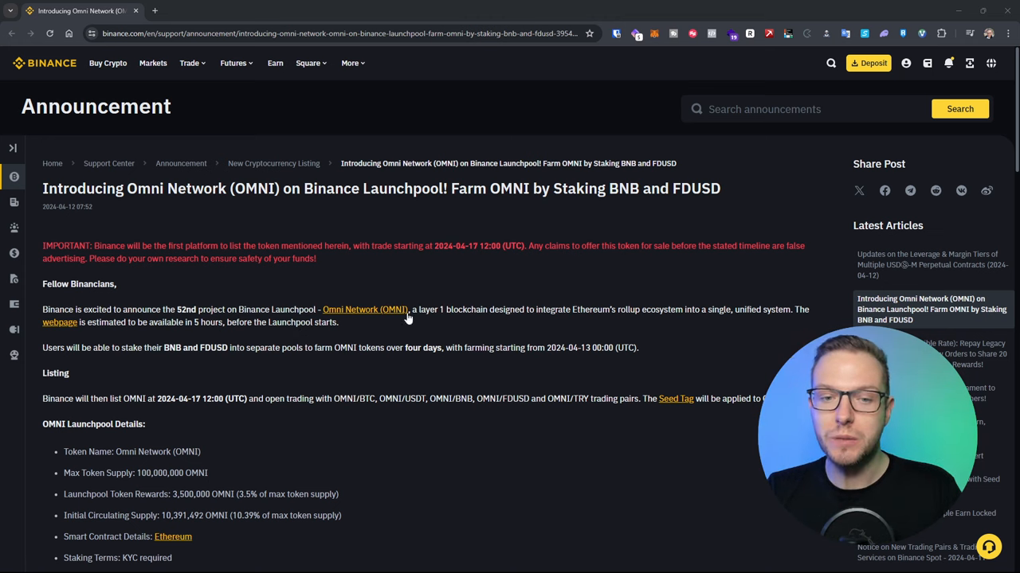
{"action": "mouse_move", "coordinate": [534, 328]}
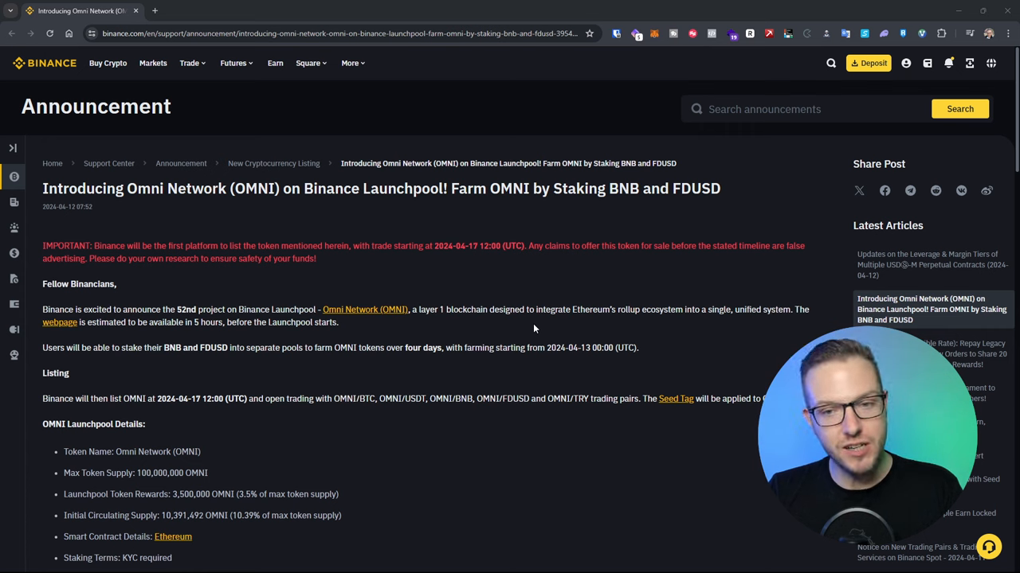
{"action": "mouse_move", "coordinate": [59, 323]}
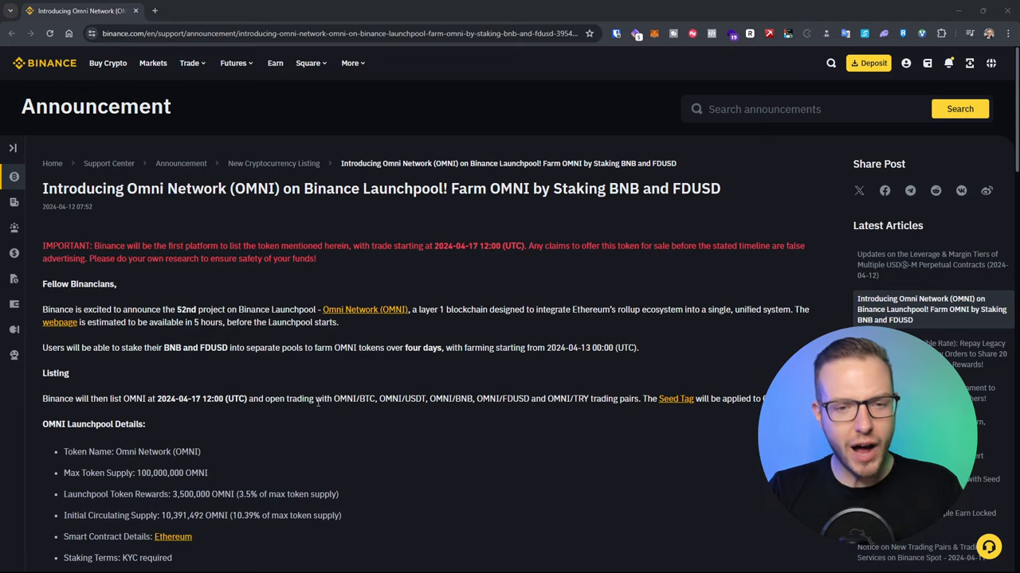
{"action": "mouse_move", "coordinate": [527, 324]}
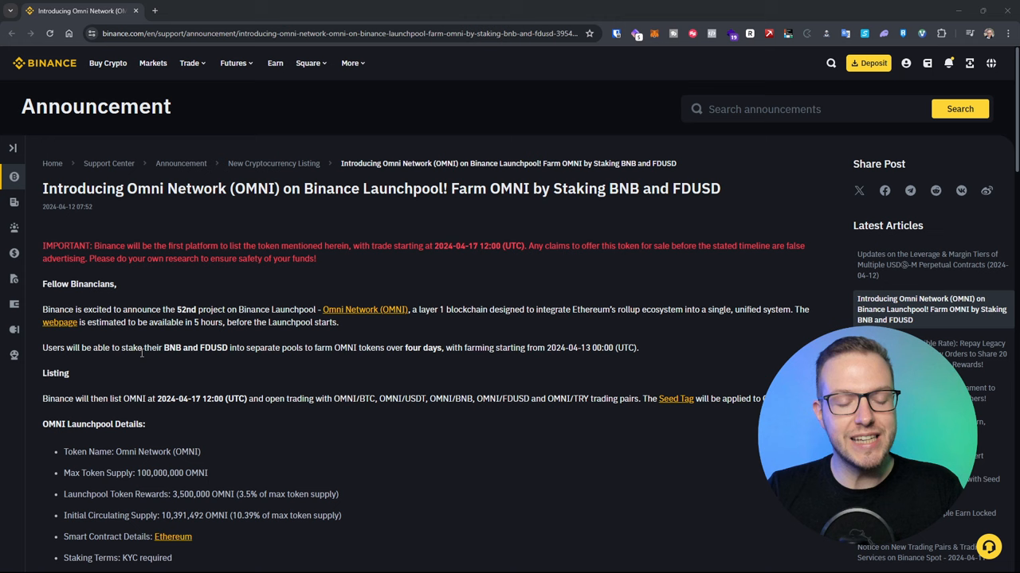
{"action": "mouse_move", "coordinate": [160, 372]}
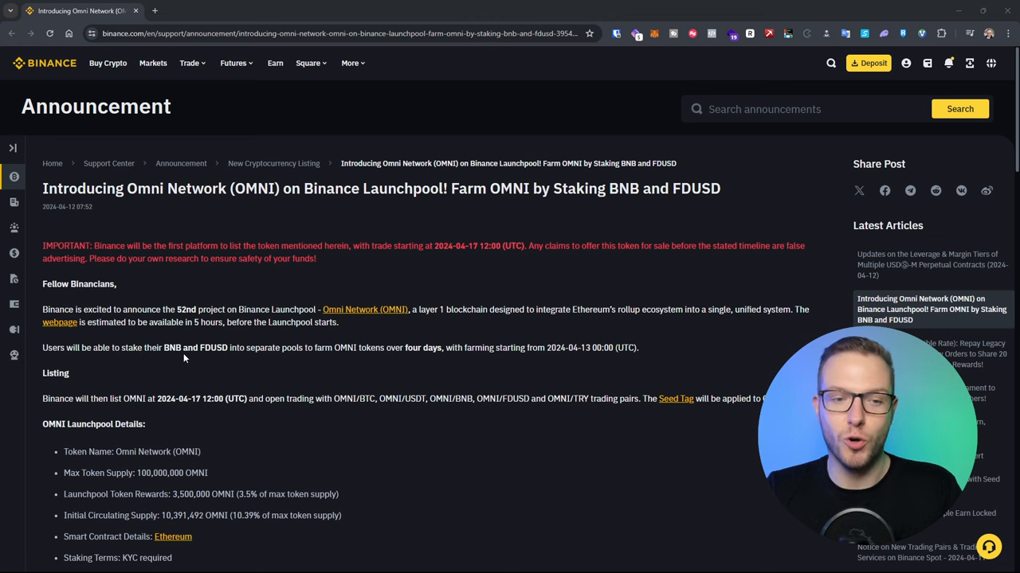
{"action": "mouse_move", "coordinate": [221, 351]}
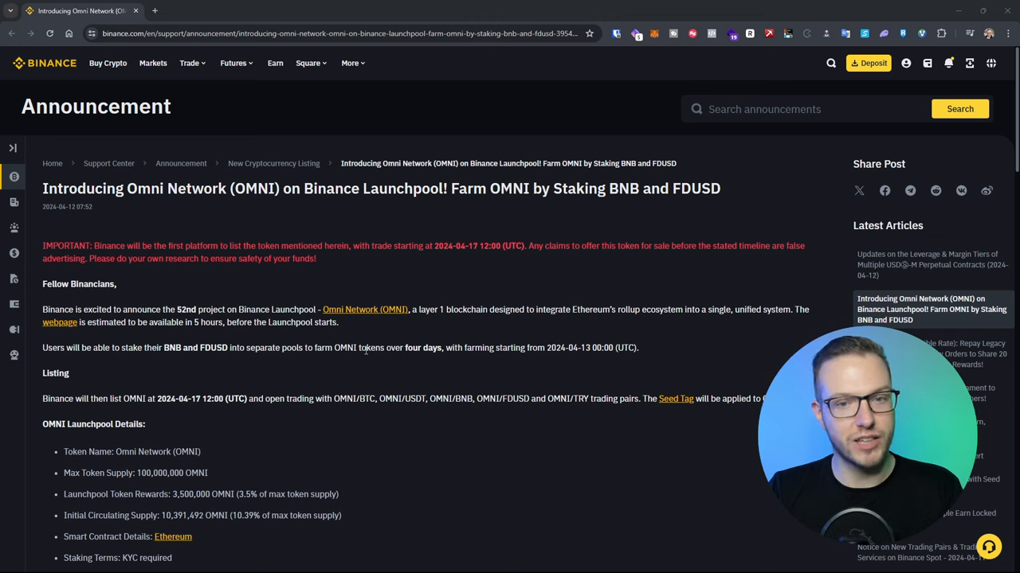
{"action": "mouse_move", "coordinate": [581, 368]}
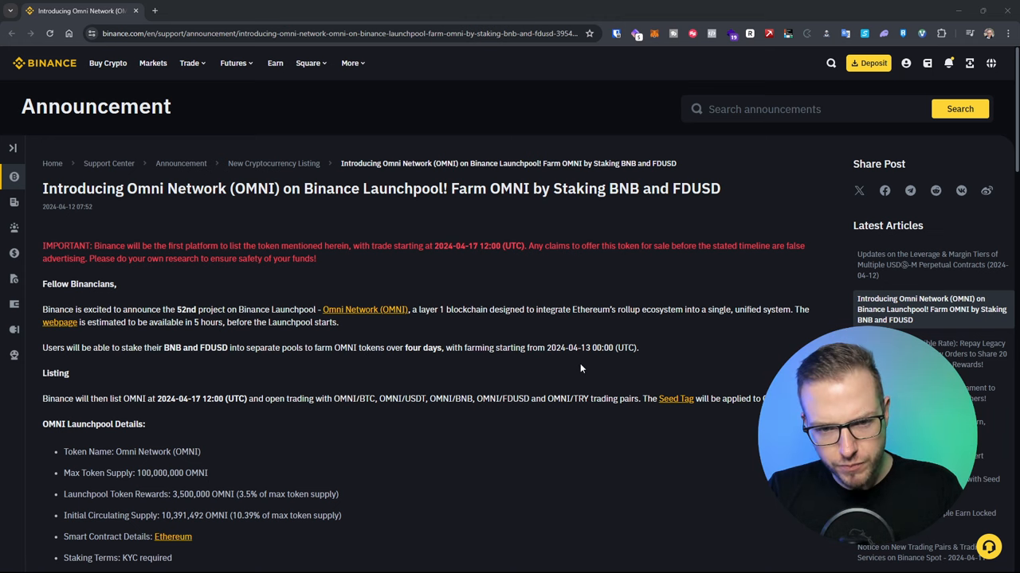
{"action": "mouse_move", "coordinate": [585, 351]}
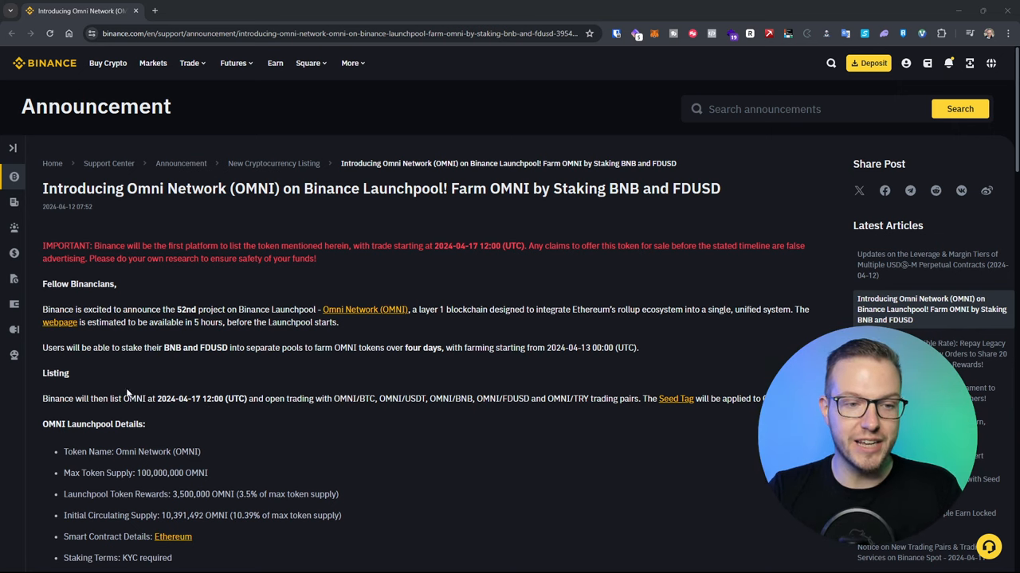
{"action": "mouse_move", "coordinate": [269, 412]}
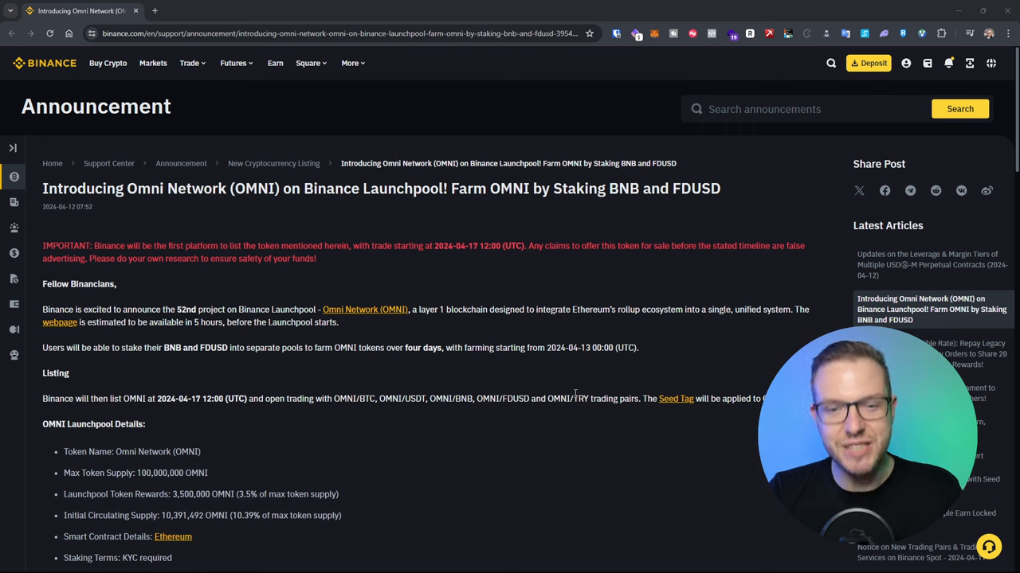
Scroll the OMNI announcement through Launchpool Details, the BNB and FDUSD pools, and the farming table
{"action": "scroll", "scroll_direction": "down", "scroll_amount": 3}
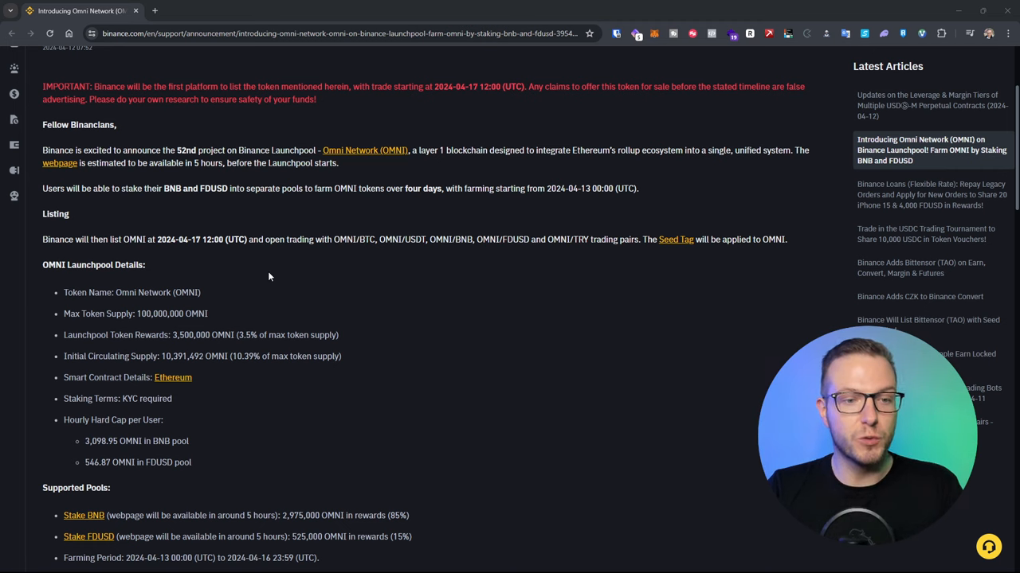
{"action": "mouse_move", "coordinate": [251, 317]}
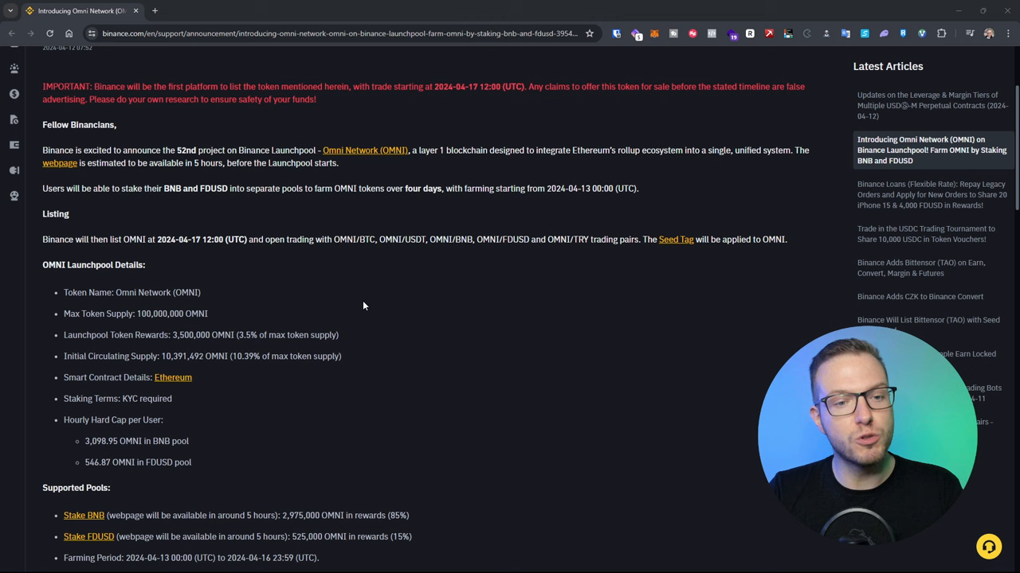
{"action": "mouse_move", "coordinate": [331, 309]}
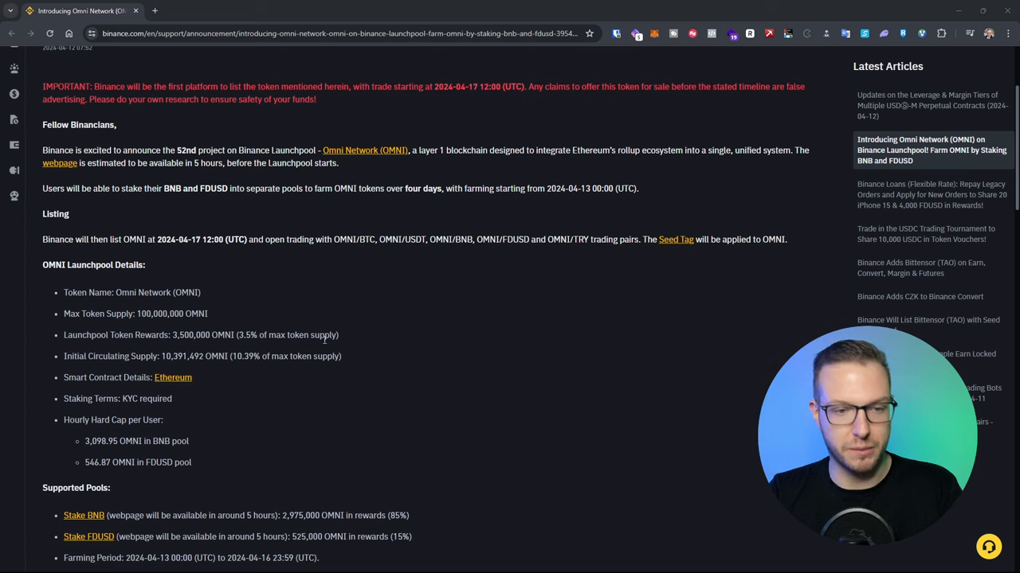
{"action": "mouse_move", "coordinate": [98, 374]}
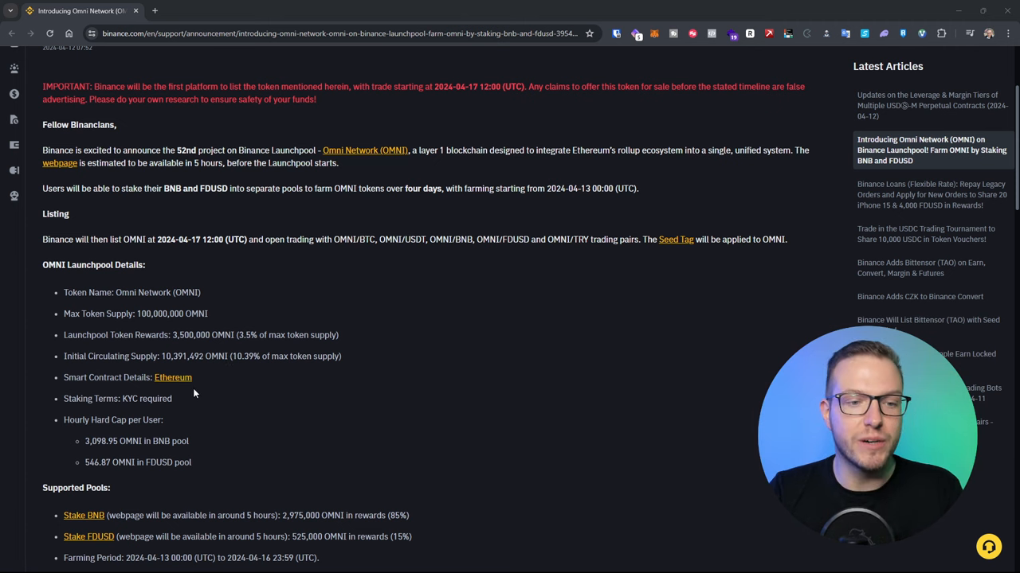
{"action": "scroll", "scroll_direction": "down", "scroll_amount": 3}
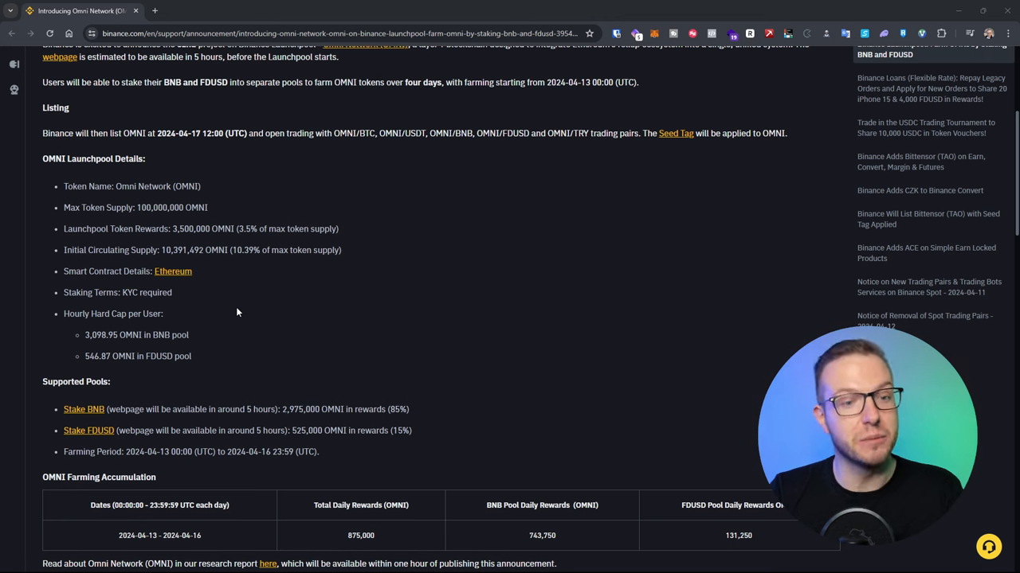
{"action": "mouse_move", "coordinate": [212, 359]}
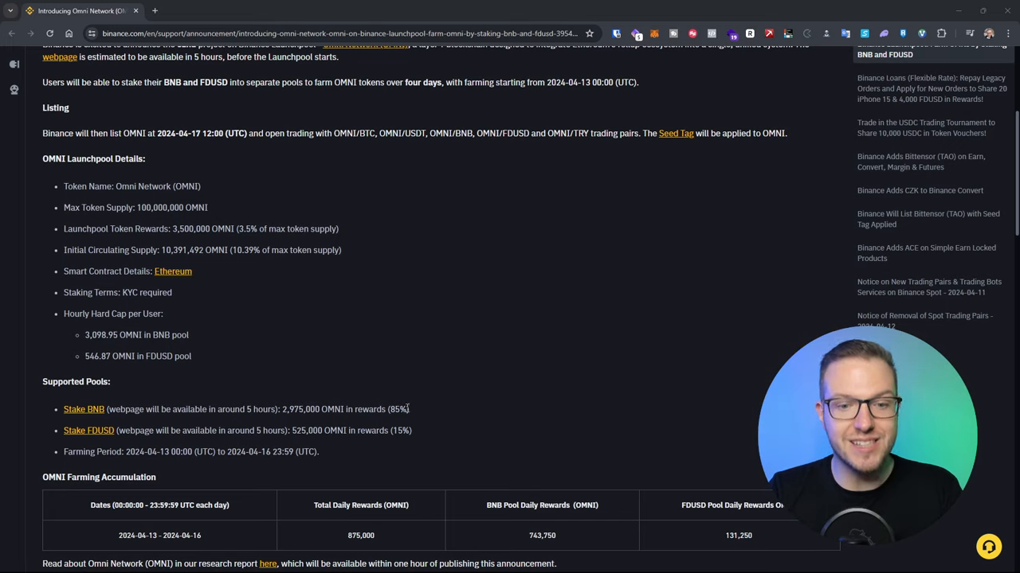
{"action": "mouse_move", "coordinate": [104, 431]}
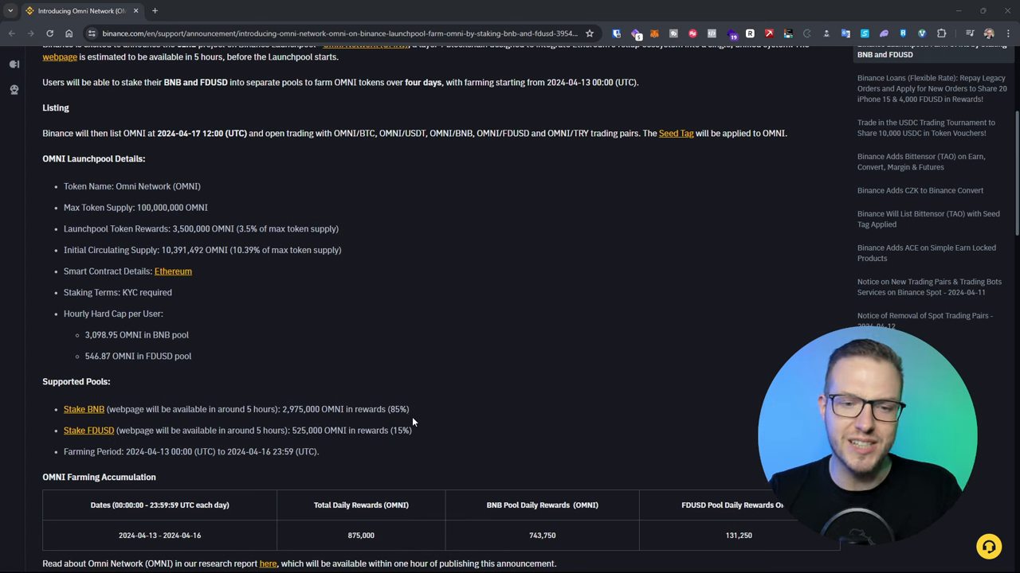
{"action": "mouse_move", "coordinate": [420, 444]}
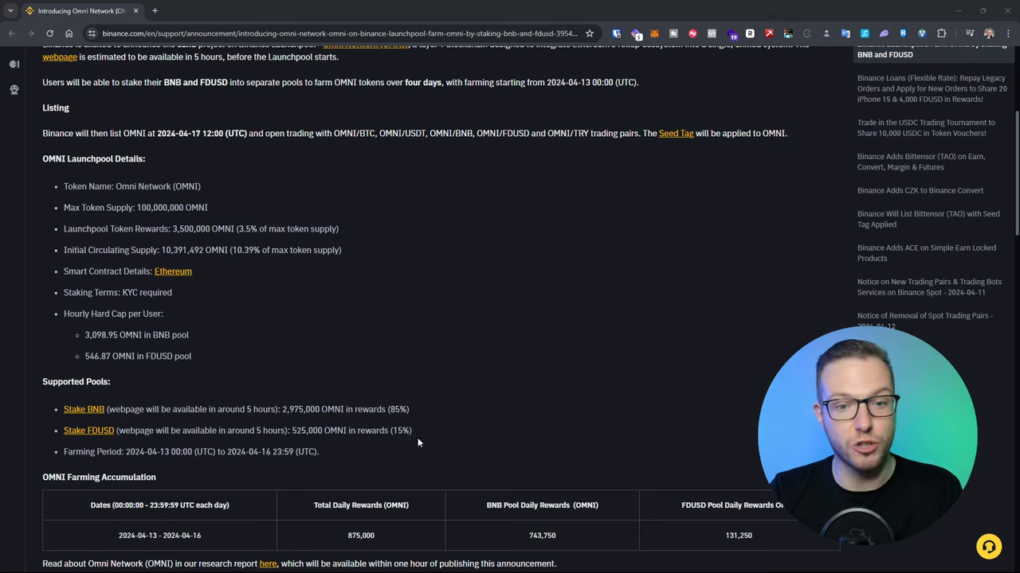
{"action": "scroll", "scroll_direction": "down", "scroll_amount": 3}
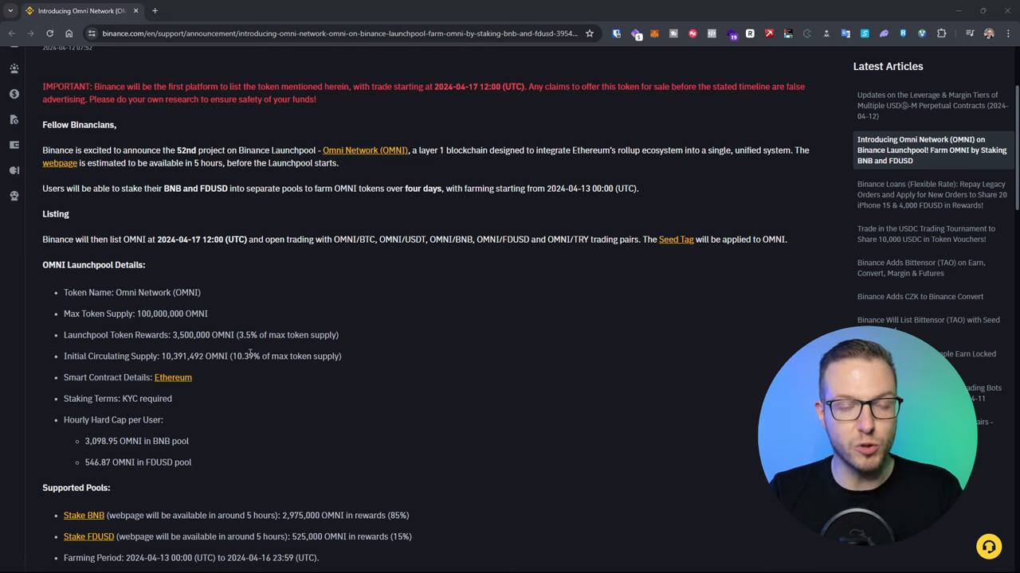
Scroll the OMNI announcement toward the Omni Network (OMNI) project link
{"action": "scroll", "scroll_direction": "down", "scroll_amount": 3}
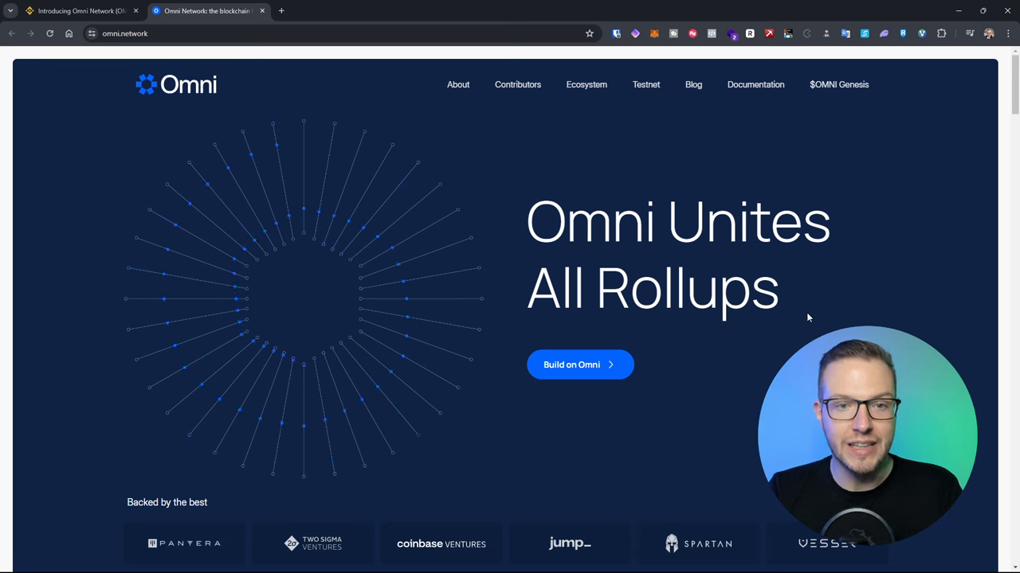
Browse omni.network's Security, Developers, Adoption, Ecosystem and Join Us sections, then scroll back up
{"action": "scroll", "scroll_direction": "down", "scroll_amount": 3}
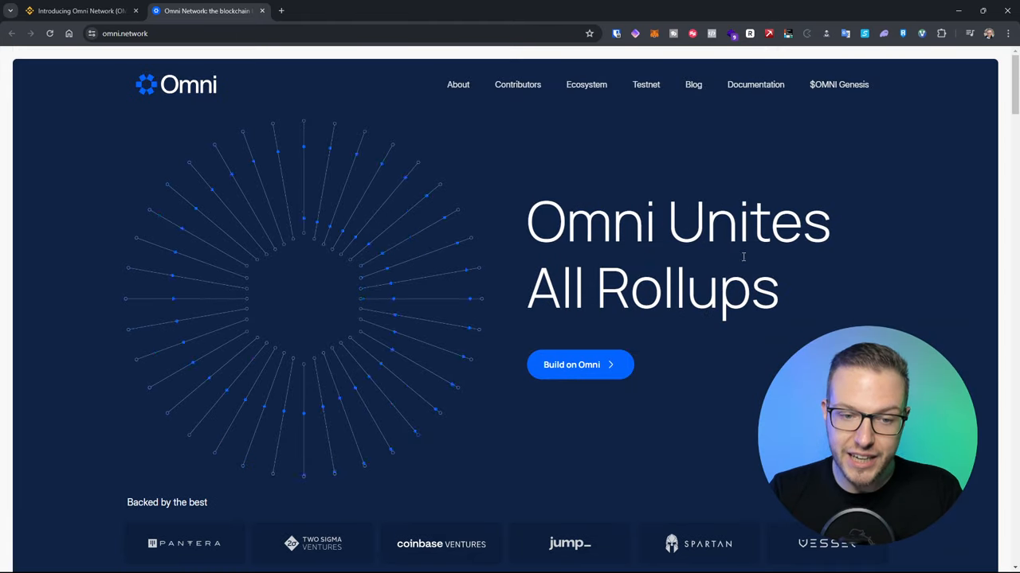
{"action": "scroll", "scroll_direction": "down", "scroll_amount": 3}
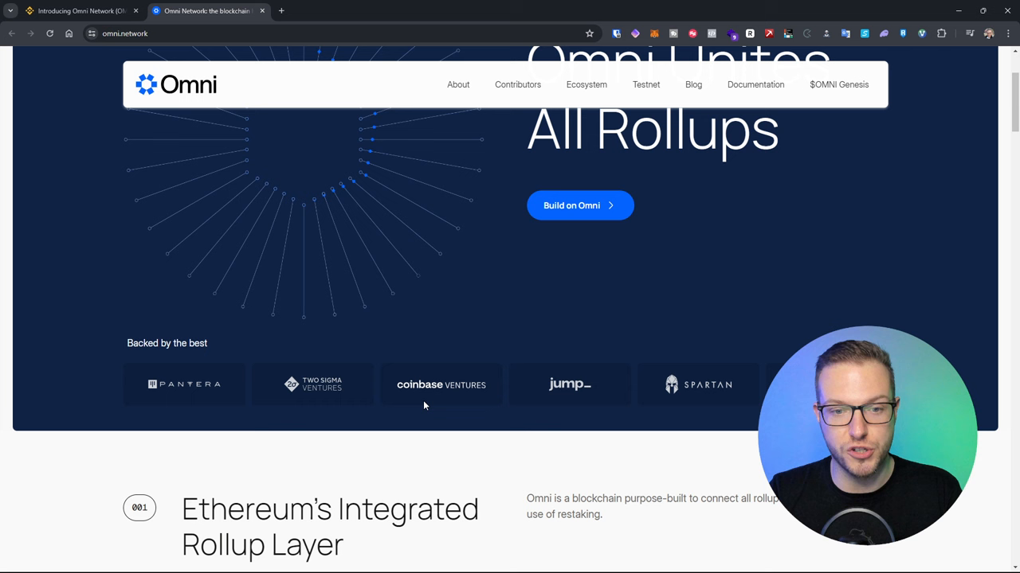
{"action": "scroll", "scroll_direction": "down", "scroll_amount": 3}
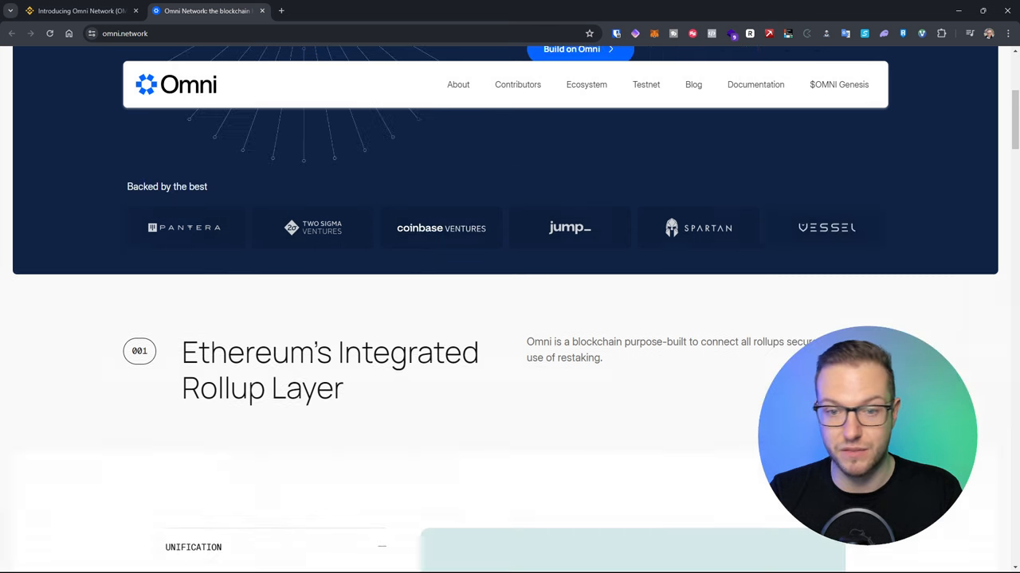
{"action": "scroll", "scroll_direction": "down", "scroll_amount": 3}
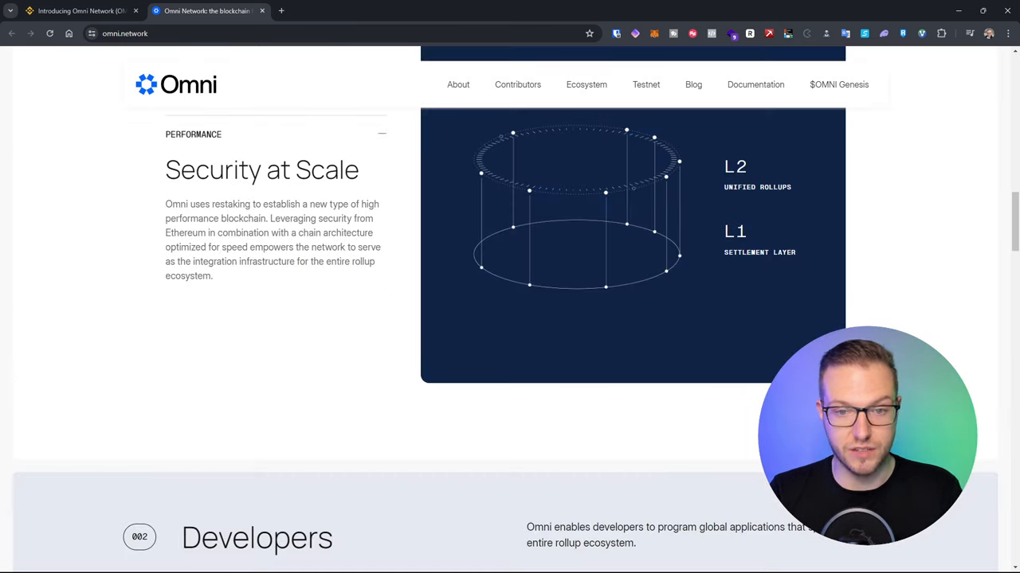
{"action": "scroll", "scroll_direction": "down", "scroll_amount": 3}
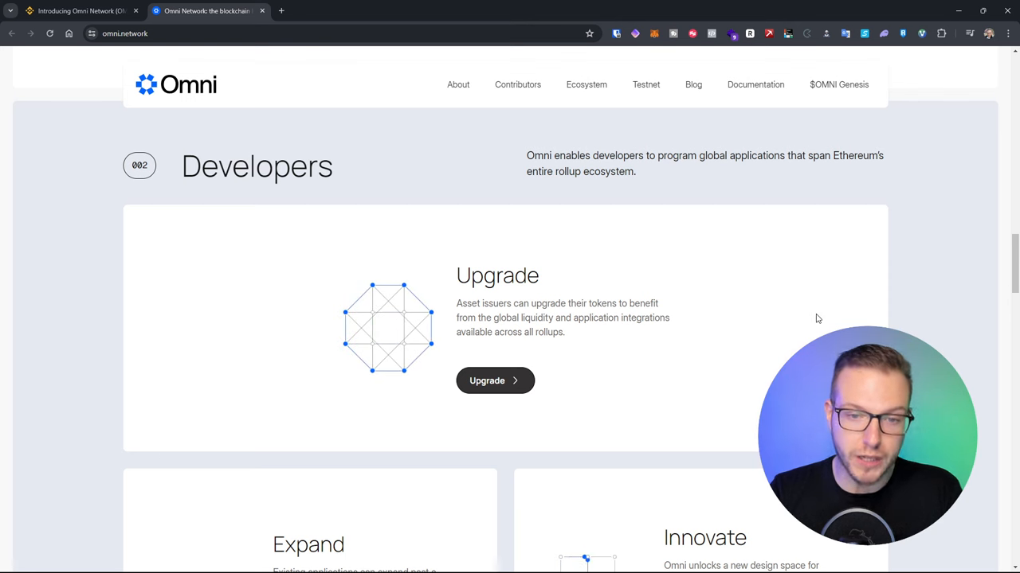
{"action": "scroll", "scroll_direction": "down", "scroll_amount": 3}
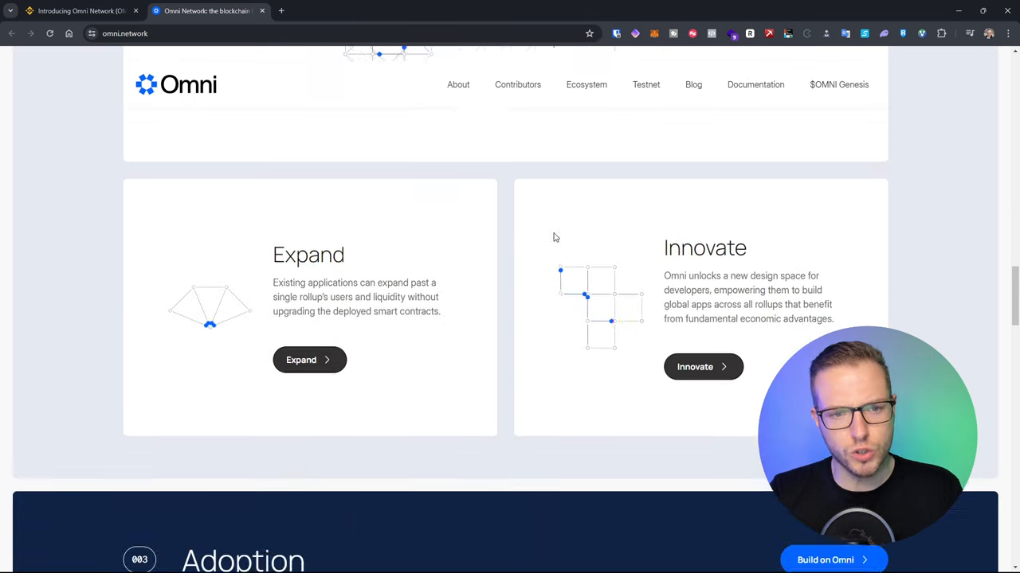
{"action": "scroll", "scroll_direction": "down", "scroll_amount": 3}
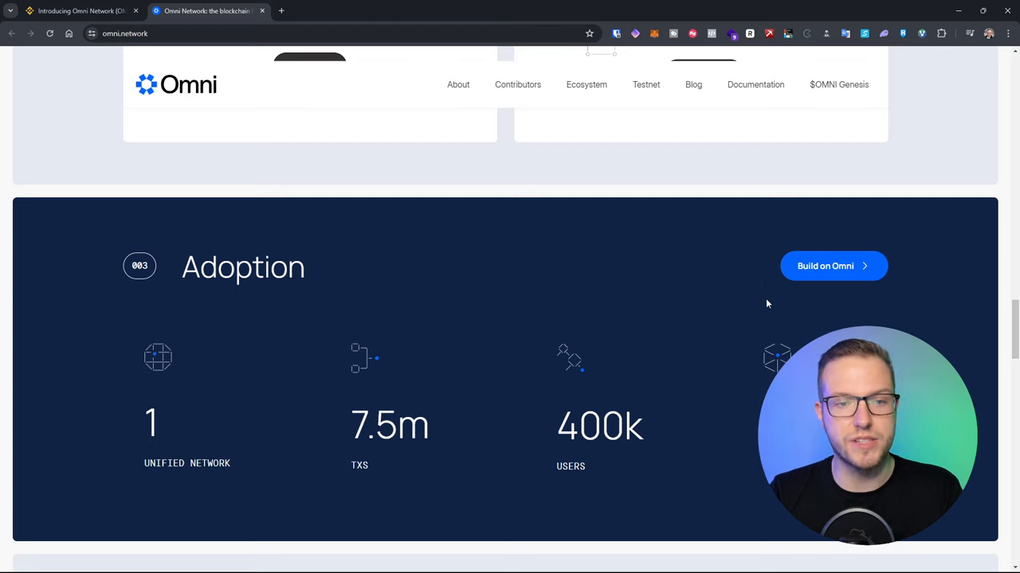
{"action": "scroll", "scroll_direction": "down", "scroll_amount": 3}
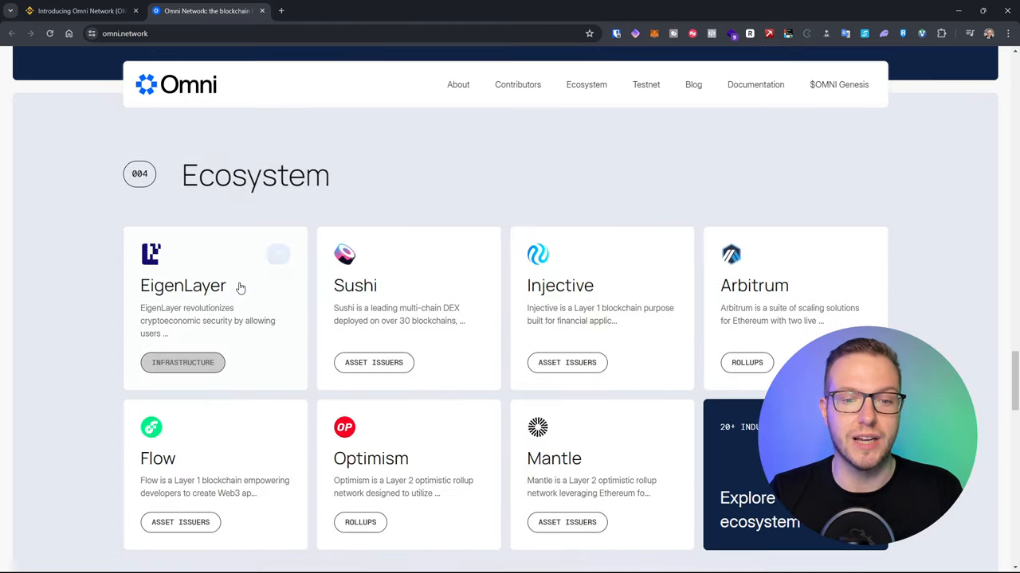
{"action": "scroll", "scroll_direction": "down", "scroll_amount": 3}
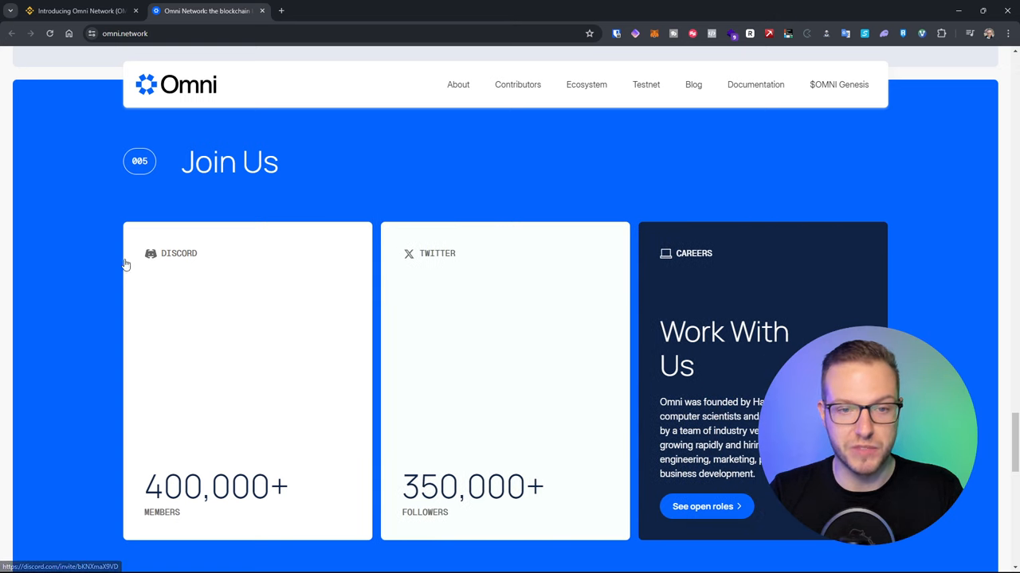
{"action": "scroll", "scroll_direction": "down", "scroll_amount": 3}
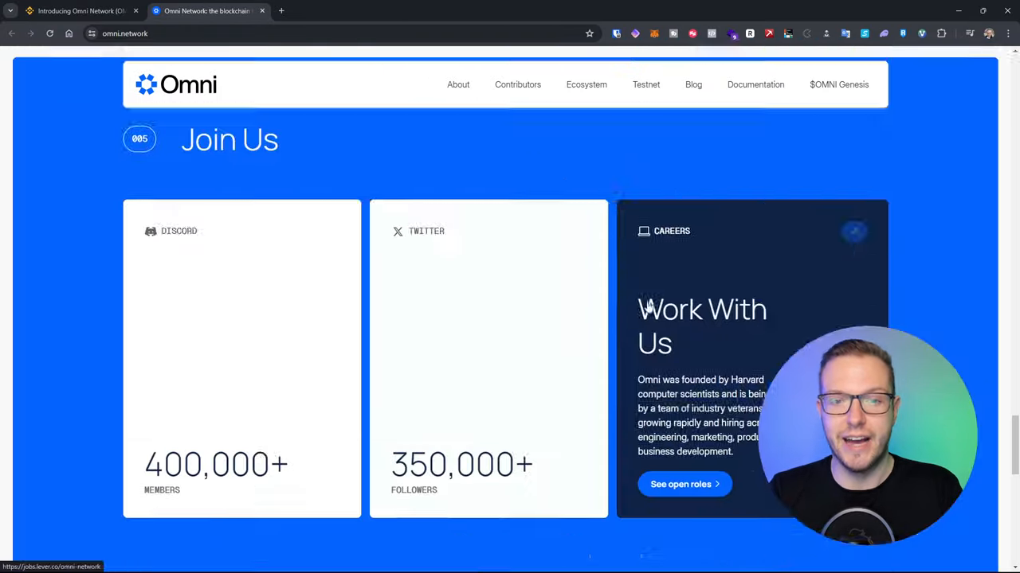
{"action": "scroll", "scroll_direction": "up", "scroll_amount": 3}
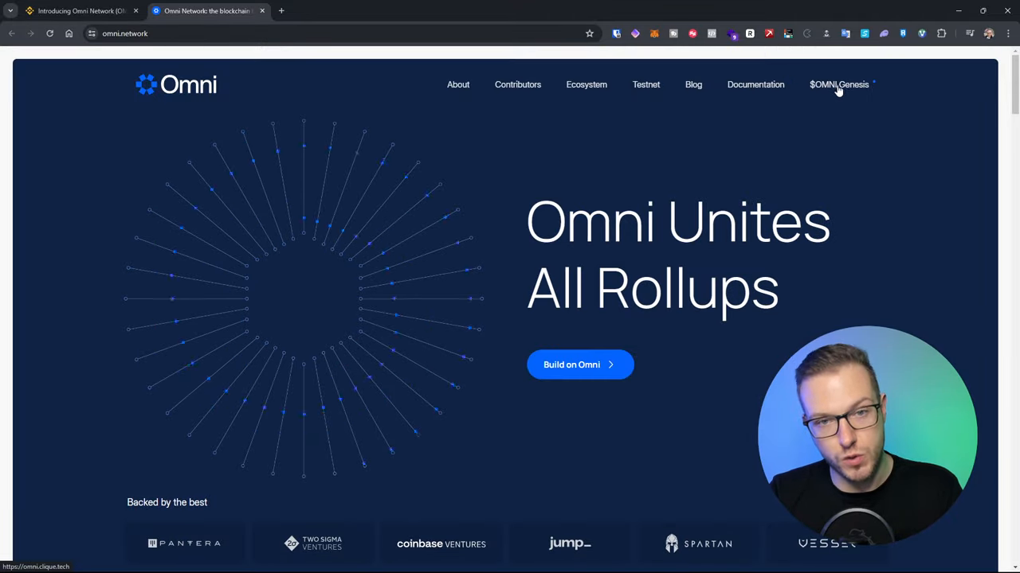
Open the $OMNI Genesis airdrop checker, start a wallet connection and accept its Terms of Service
{"action": "left_click", "coordinate": [838, 84]}
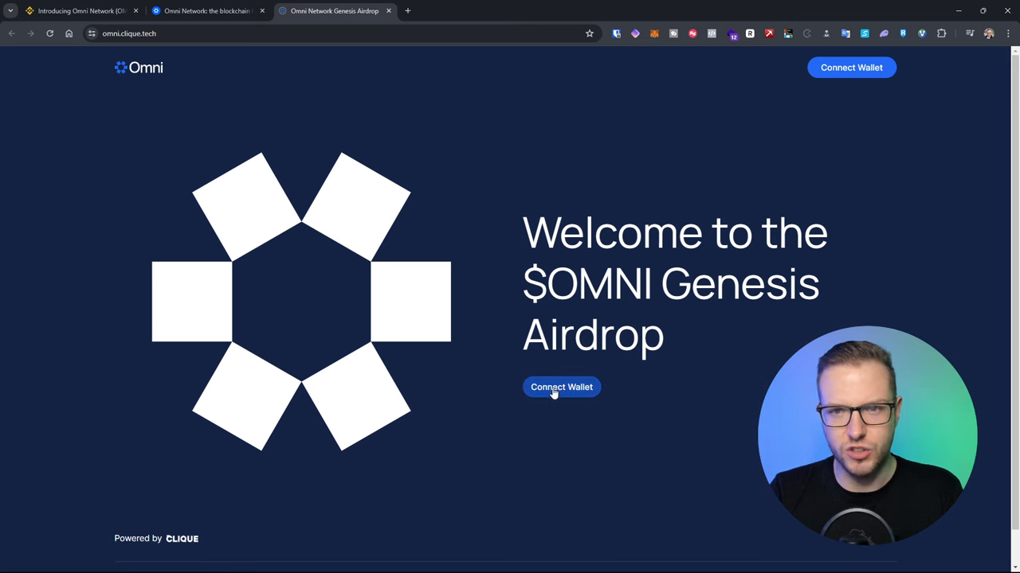
{"action": "left_click", "coordinate": [561, 387]}
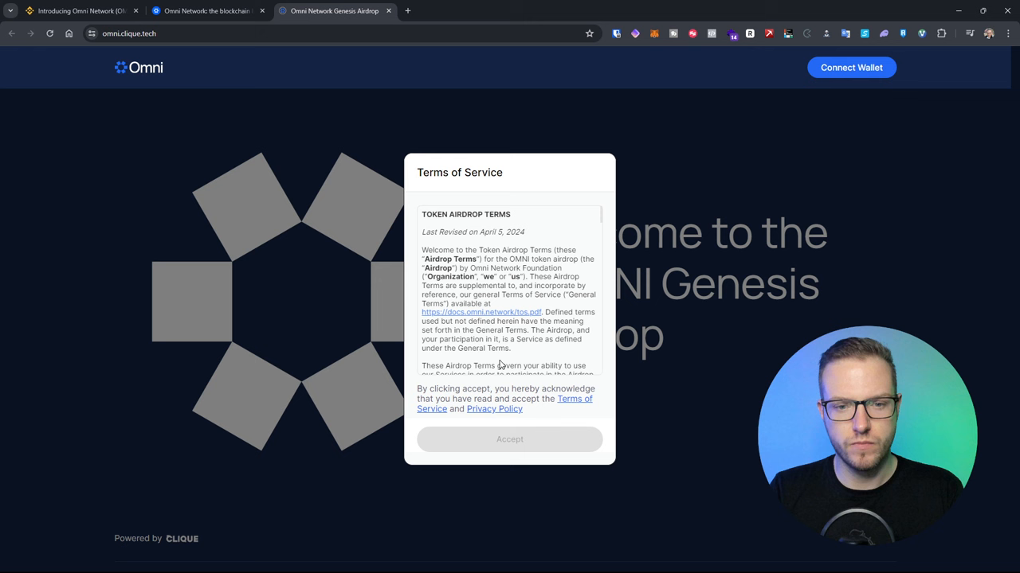
{"action": "scroll", "scroll_direction": "down", "scroll_amount": 3}
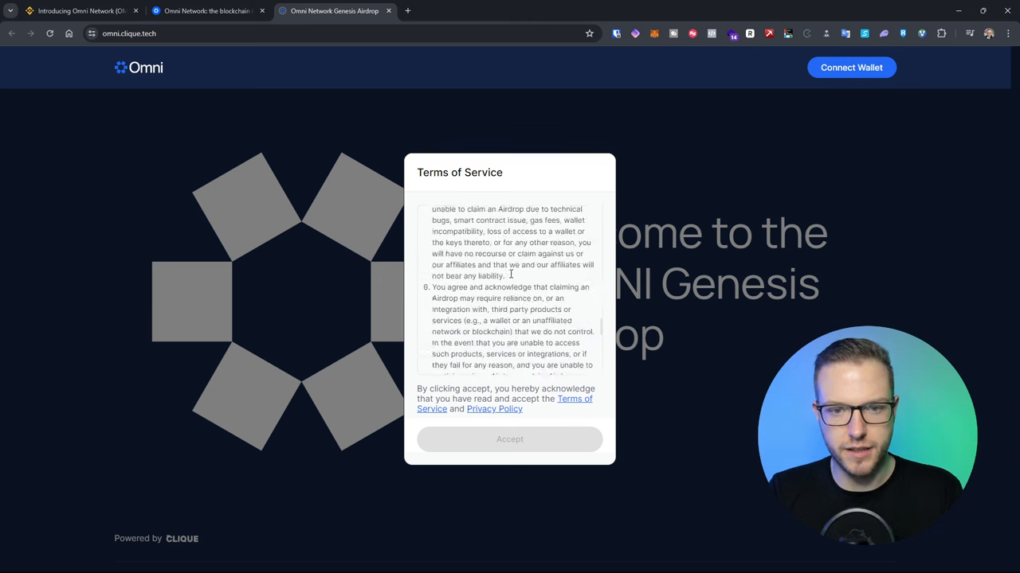
{"action": "left_click", "coordinate": [509, 439]}
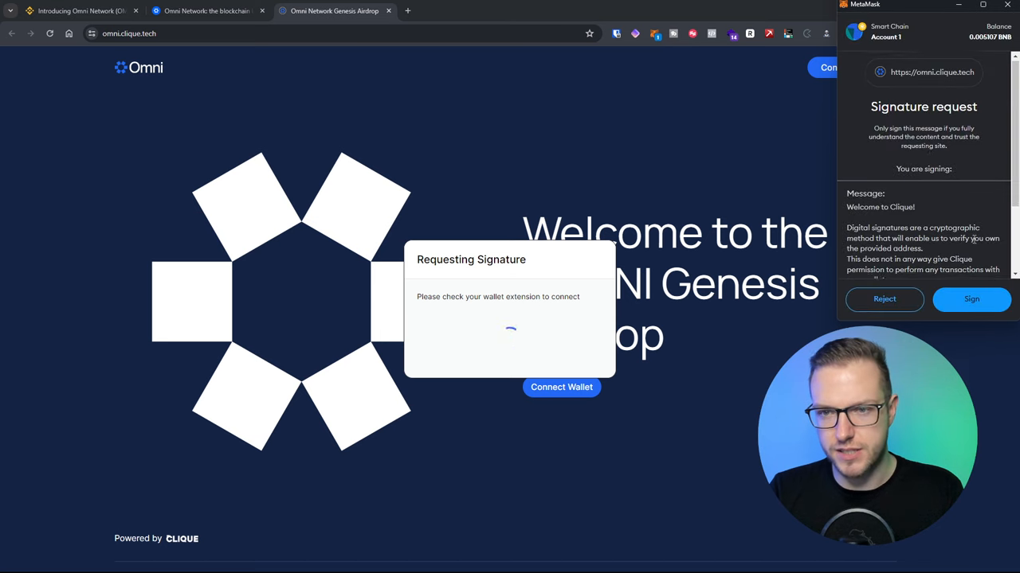
Approve the MetaMask signature request for the Omni Genesis Airdrop
{"action": "left_click", "coordinate": [971, 299]}
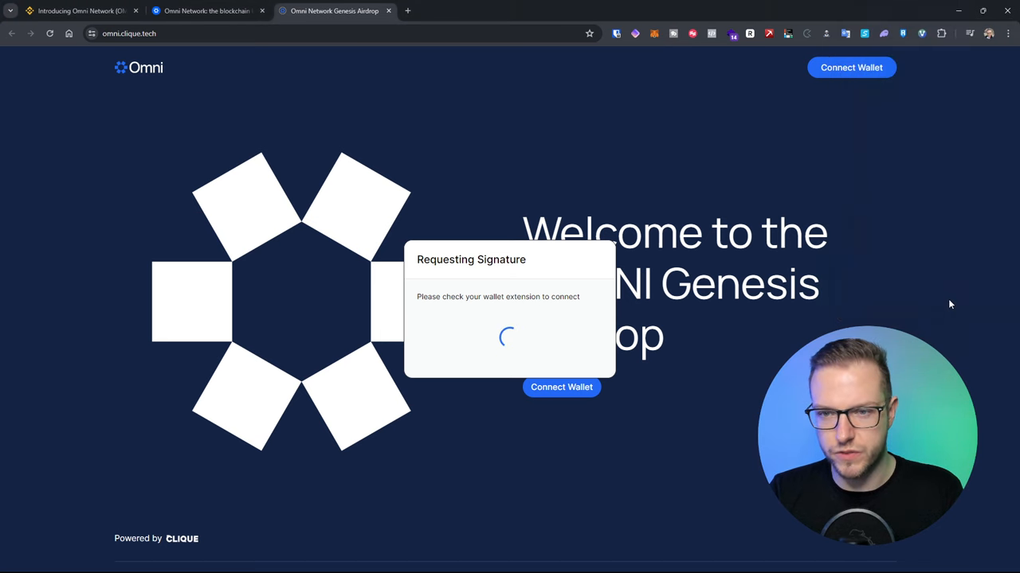
{"action": "mouse_move", "coordinate": [741, 243]}
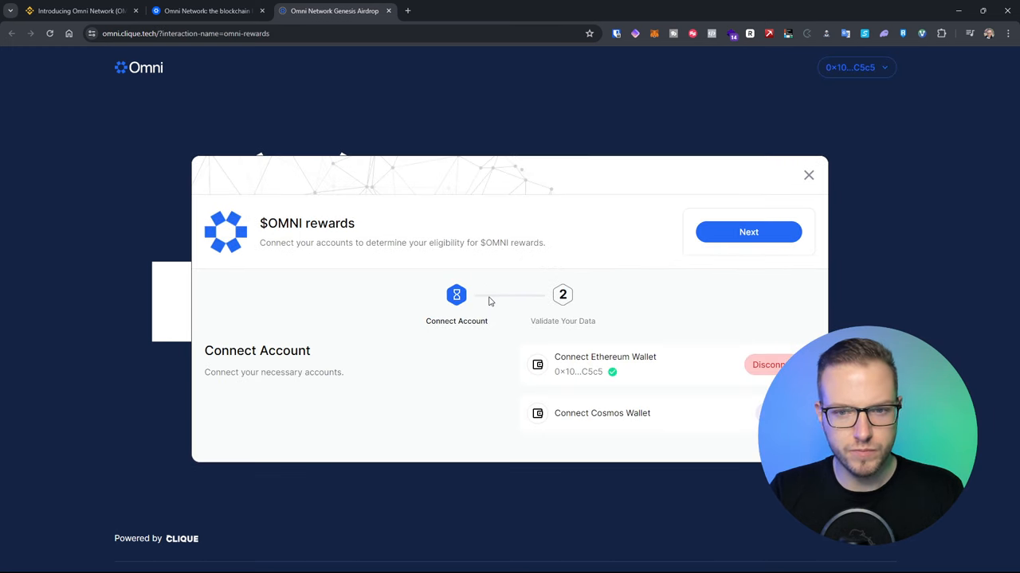
{"action": "mouse_move", "coordinate": [548, 292]}
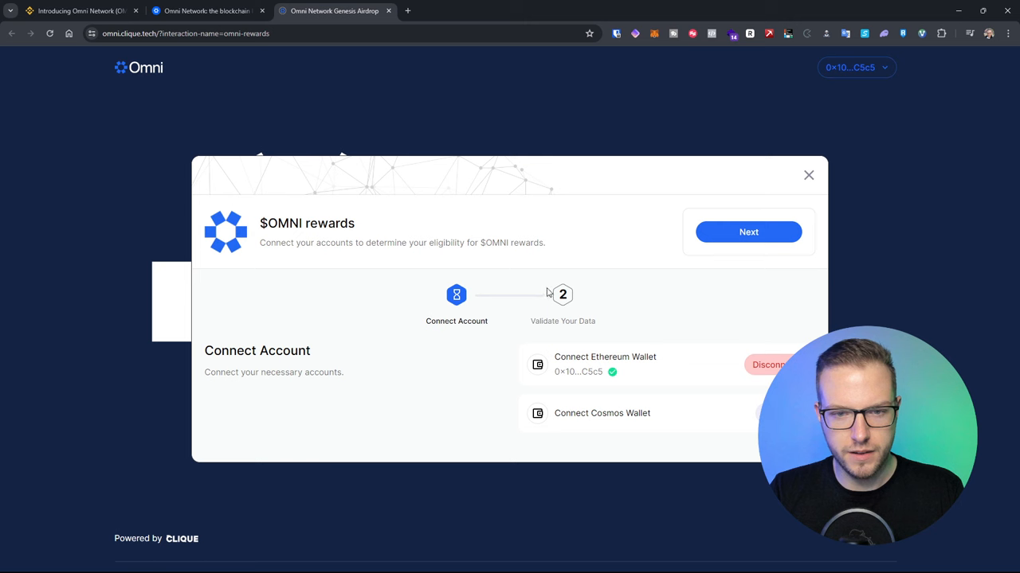
{"action": "mouse_move", "coordinate": [325, 253]}
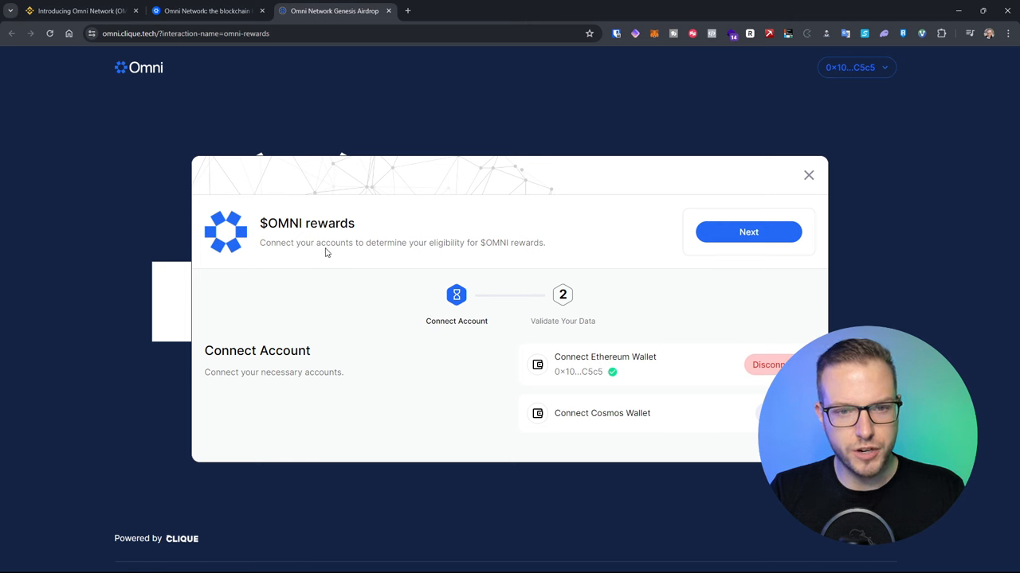
{"action": "mouse_move", "coordinate": [362, 361]}
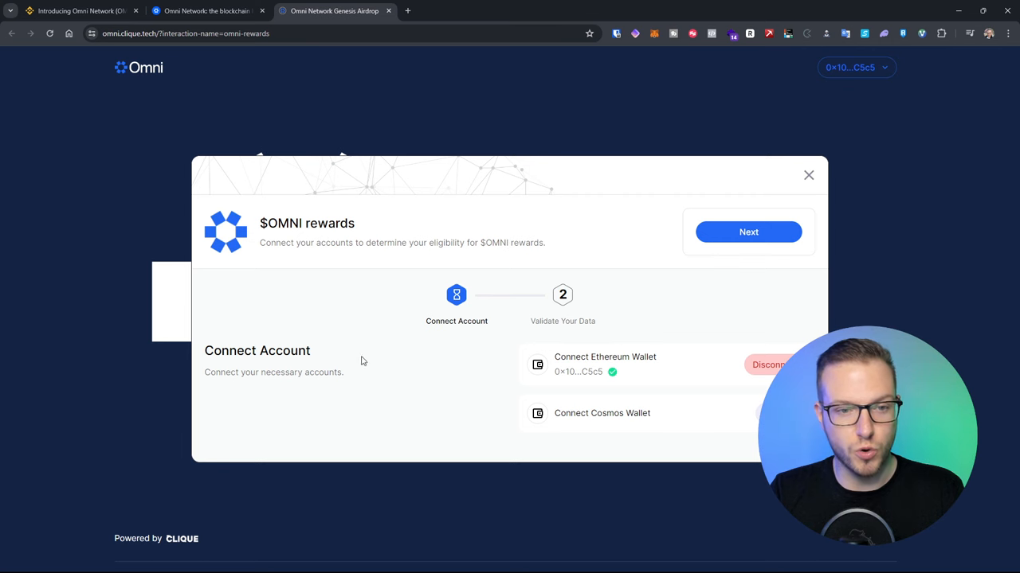
{"action": "mouse_move", "coordinate": [703, 388]}
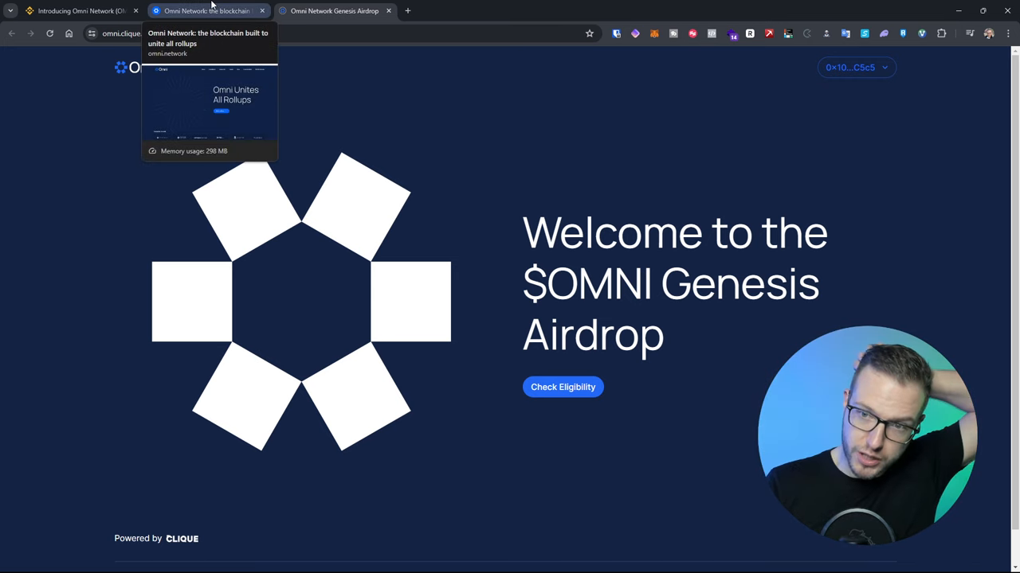
Back on Binance, go to Launchpad & Launchpool from the More menu and view Launchpool
{"action": "left_click", "coordinate": [207, 10]}
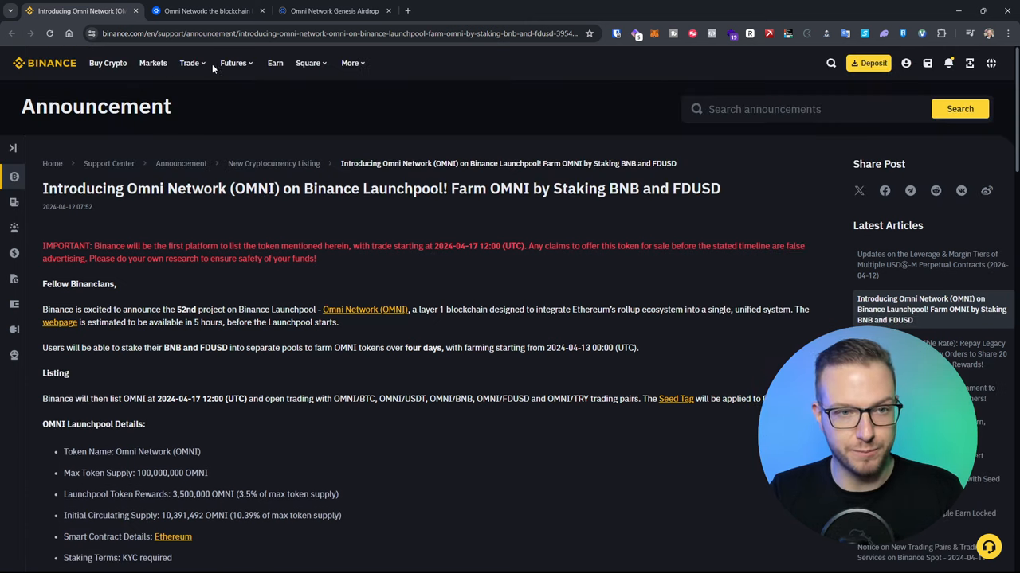
{"action": "mouse_move", "coordinate": [275, 63]}
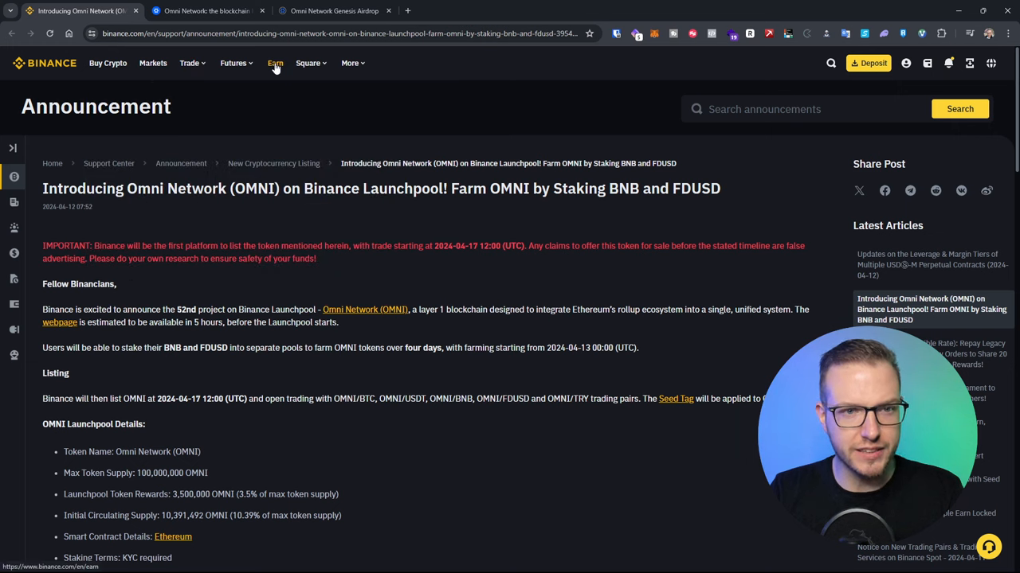
{"action": "left_click", "coordinate": [189, 63]}
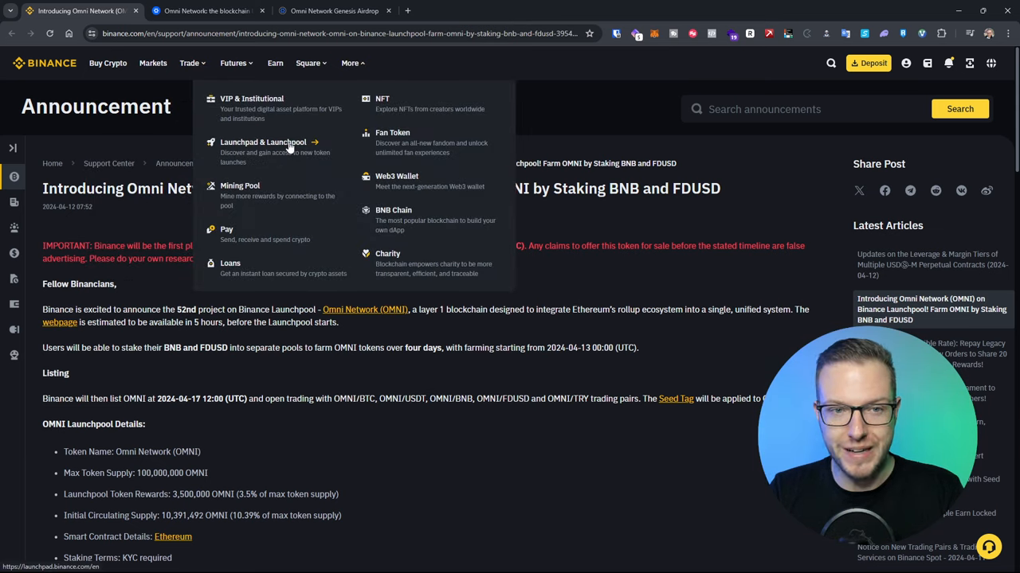
{"action": "left_click", "coordinate": [263, 147]}
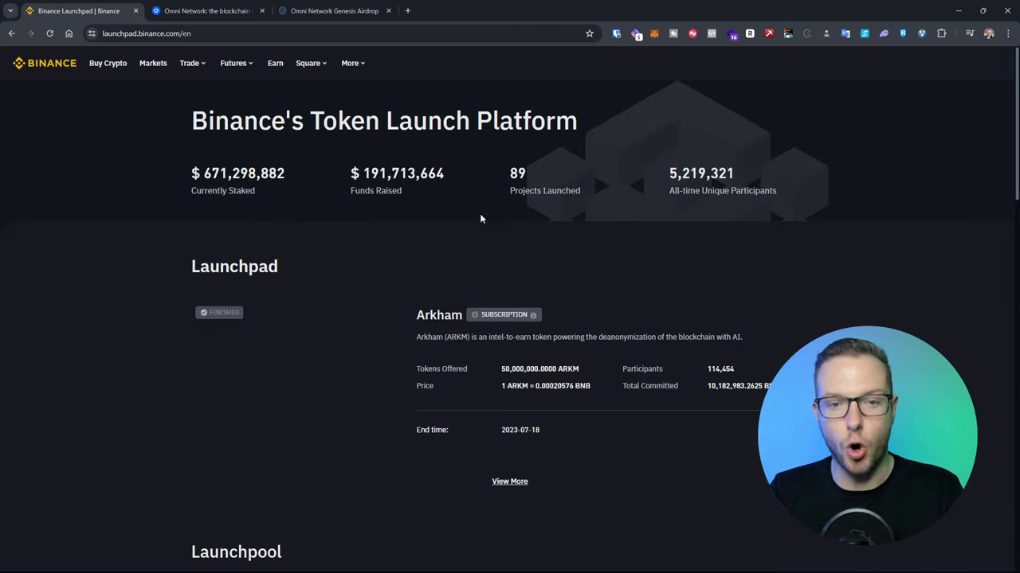
{"action": "scroll", "scroll_direction": "down", "scroll_amount": 3}
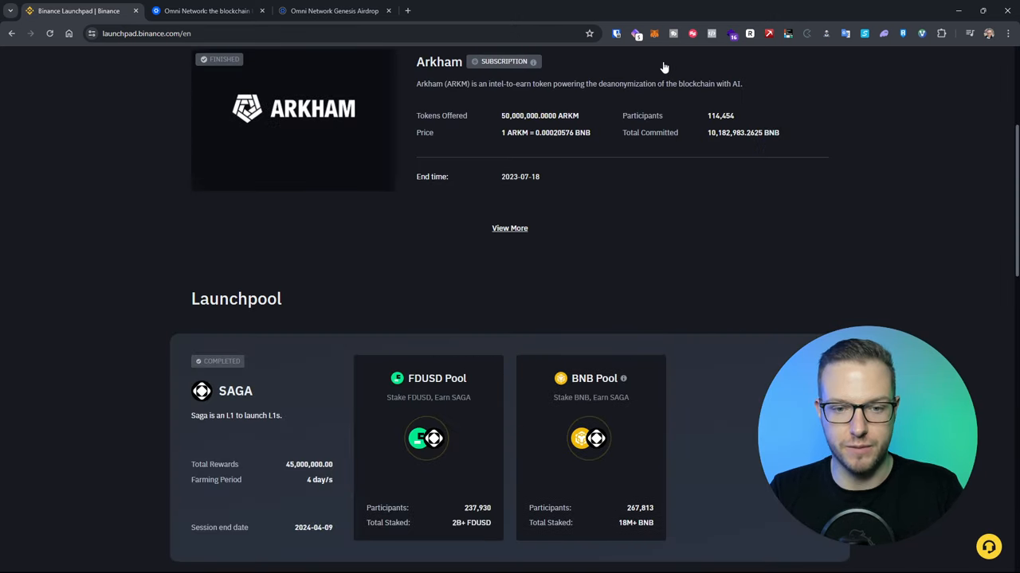